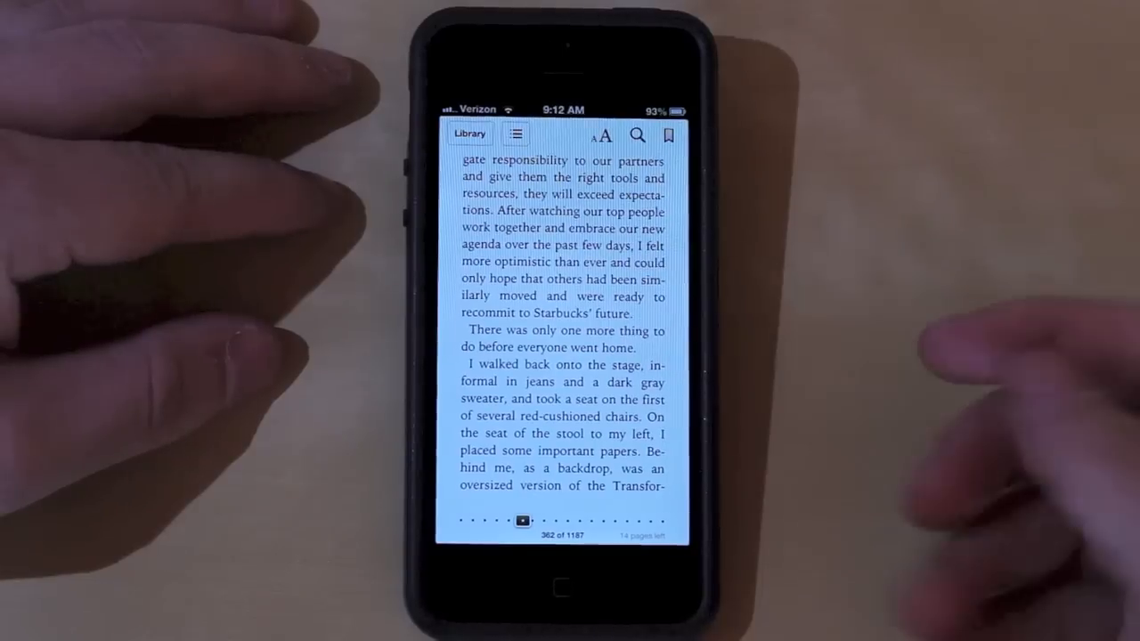
Switch the book from Book to Scroll mode via the aA font/themes menu
click(604, 136)
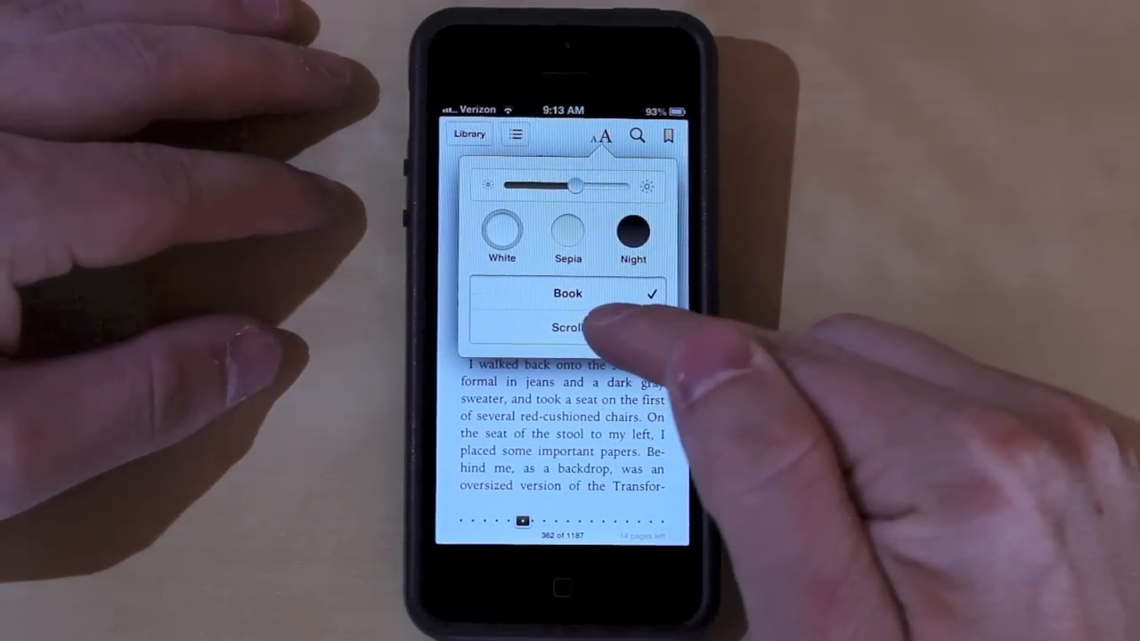
click(567, 327)
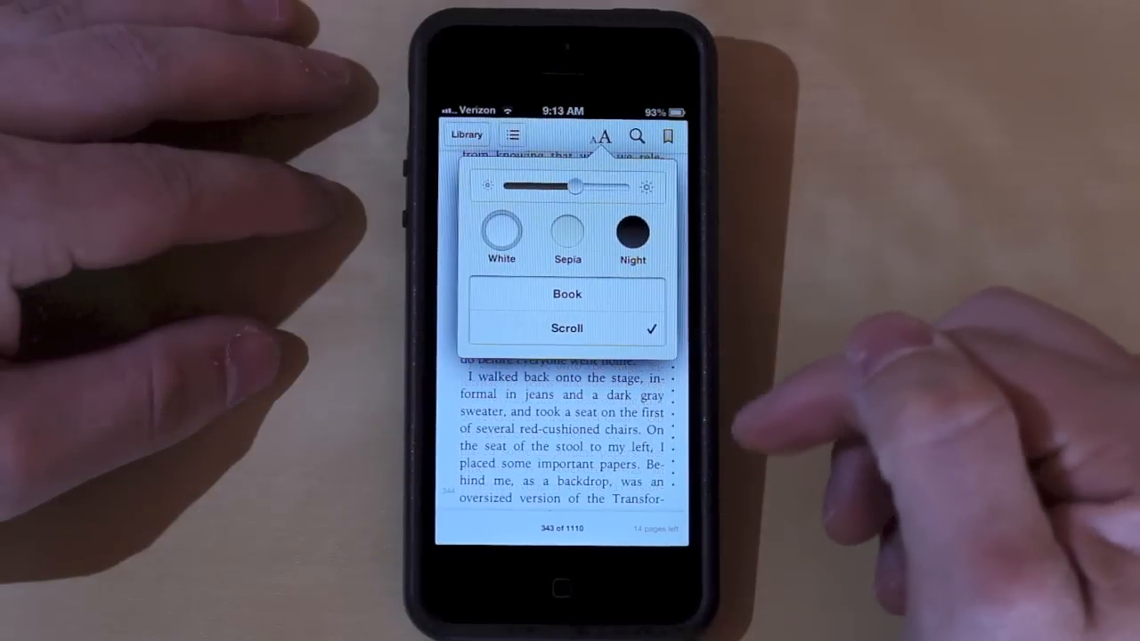